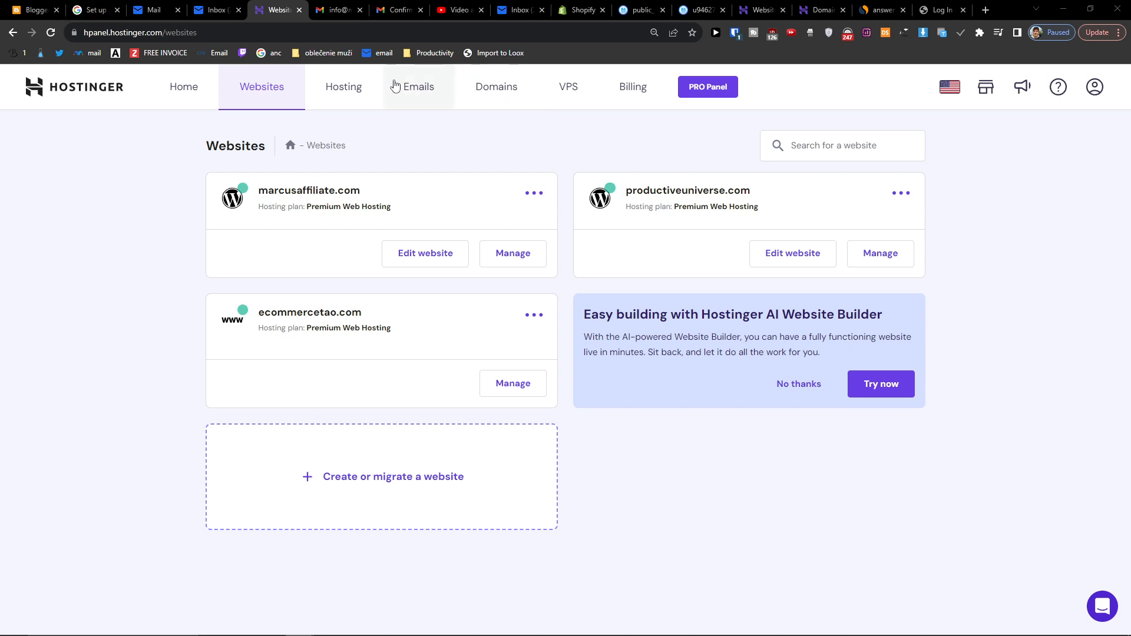
# Reach the My domains list via the Emails and Domains navigation items.
pyautogui.click(418, 86)
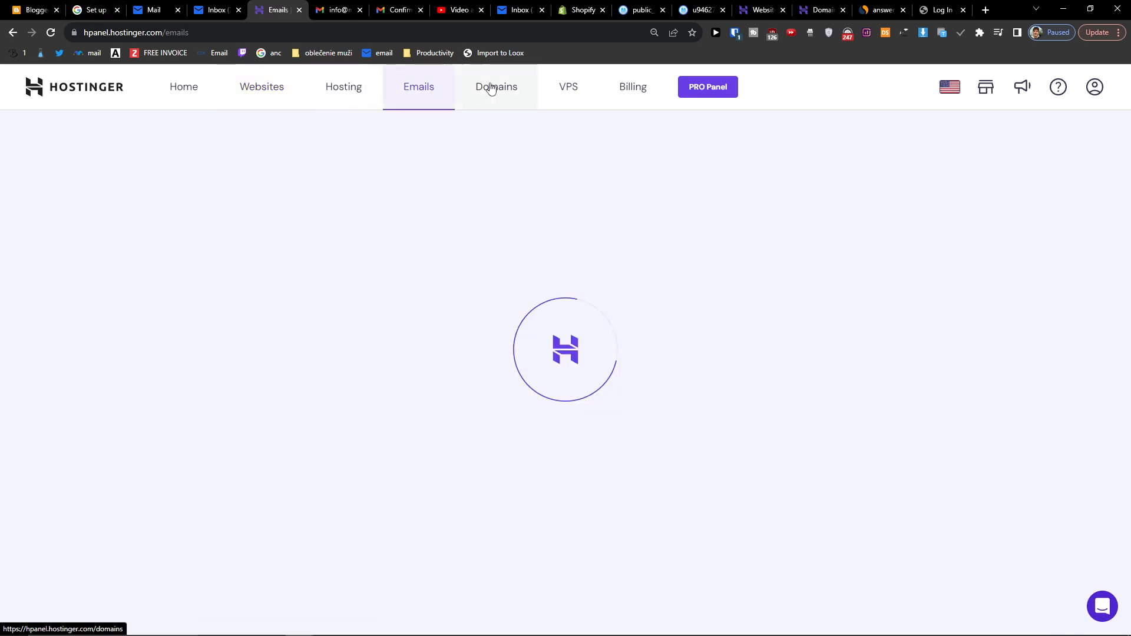
pyautogui.click(496, 86)
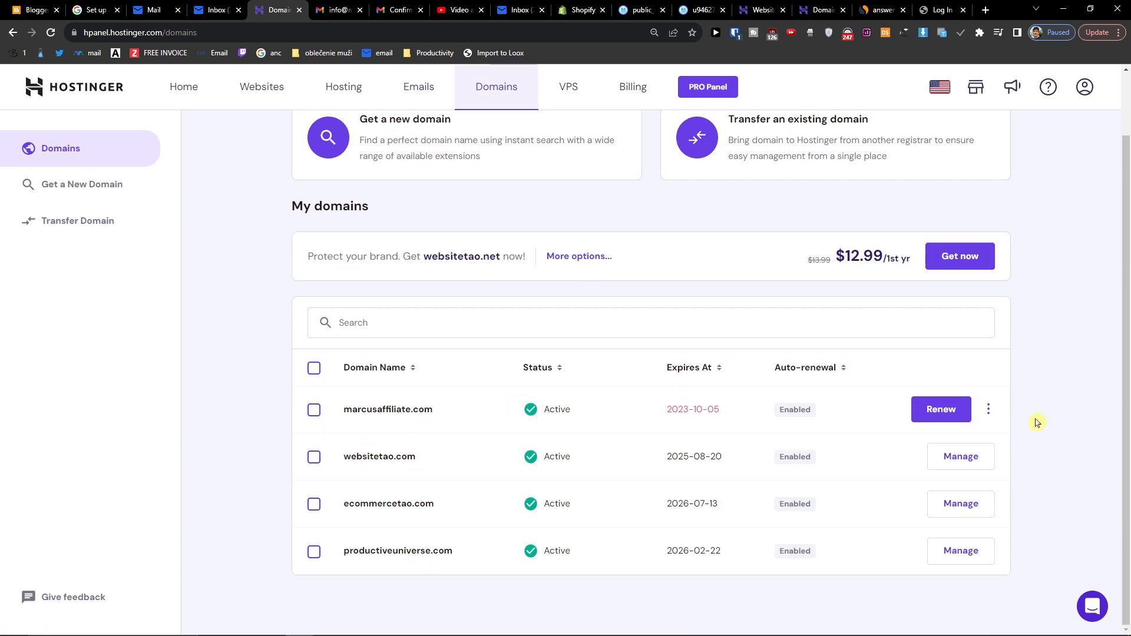
# View marcusaffiliate.com's domain overview down to its Auto-renewal setting.
pyautogui.click(387, 408)
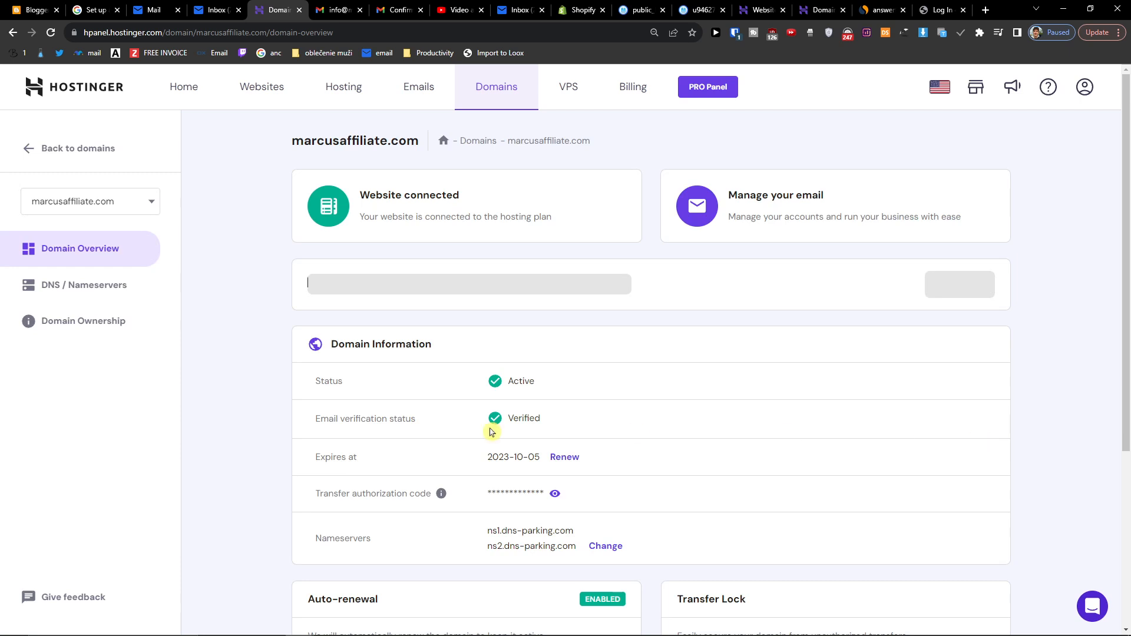
pyautogui.scroll(-3)
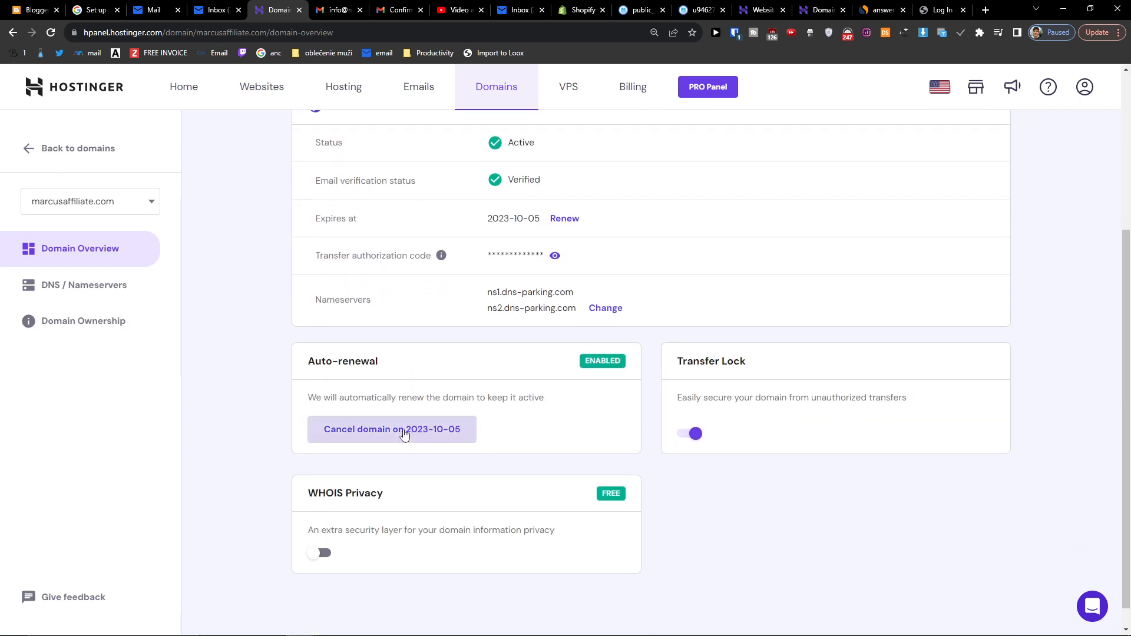
pyautogui.moveTo(543, 436)
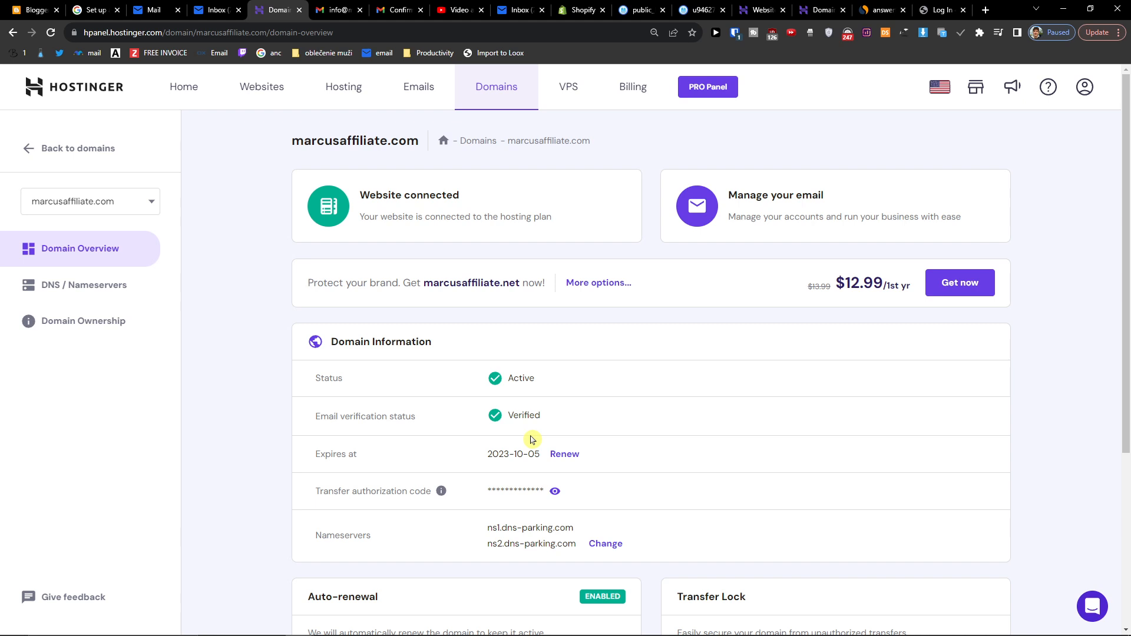
pyautogui.moveTo(261, 86)
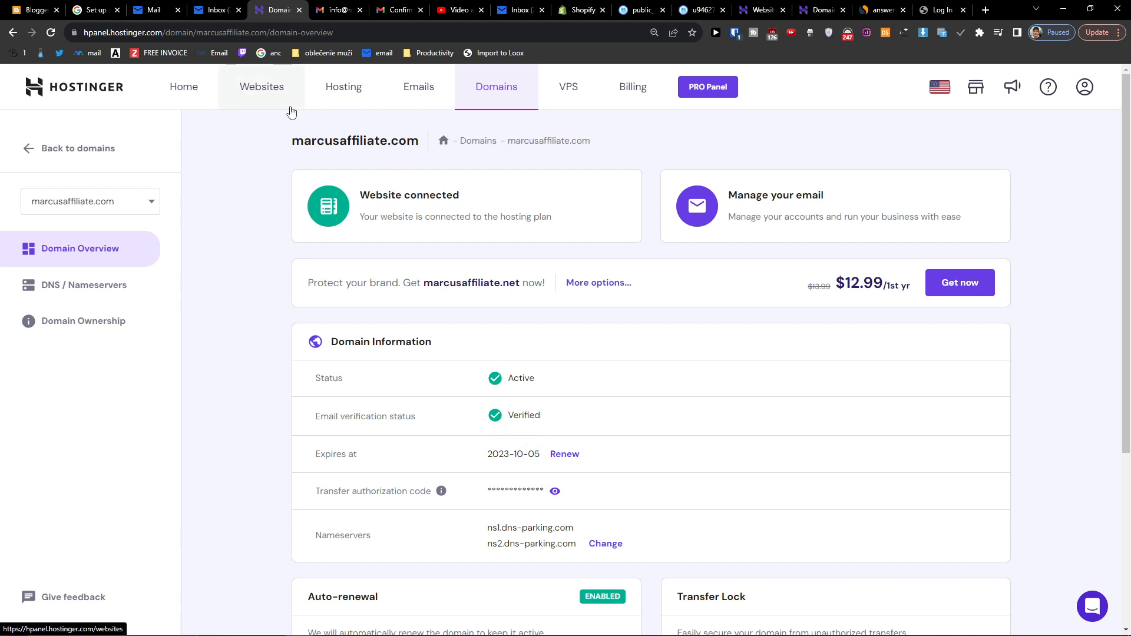
pyautogui.moveTo(292, 113)
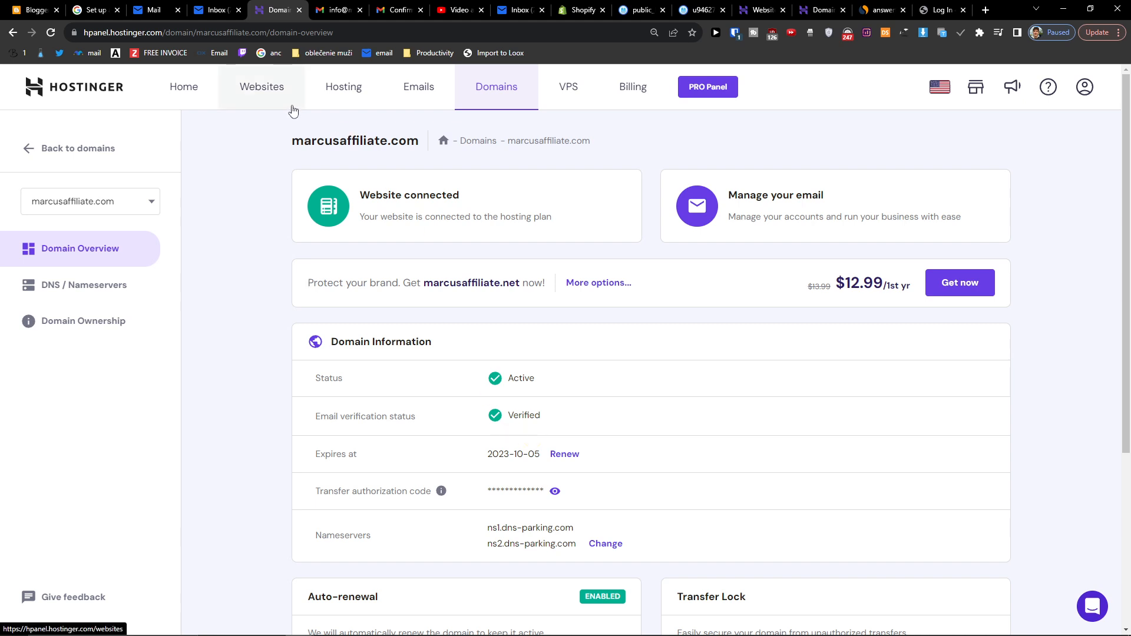
# Return to the Websites list and reveal the actions menu for marcusaffiliate.com.
pyautogui.click(261, 86)
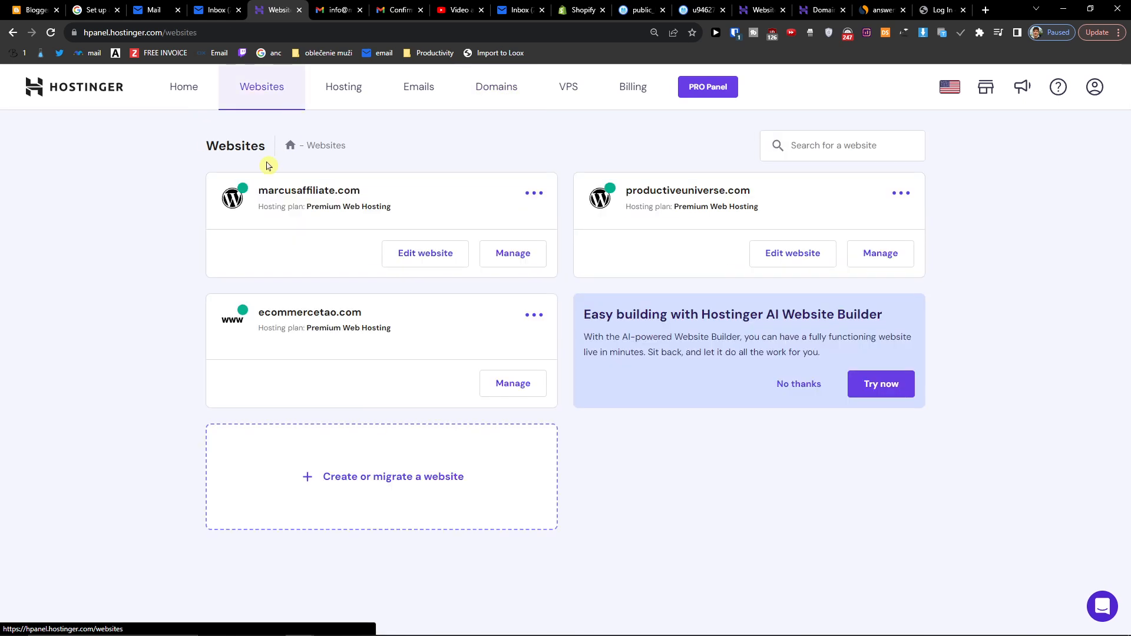
pyautogui.doubleClick(308, 191)
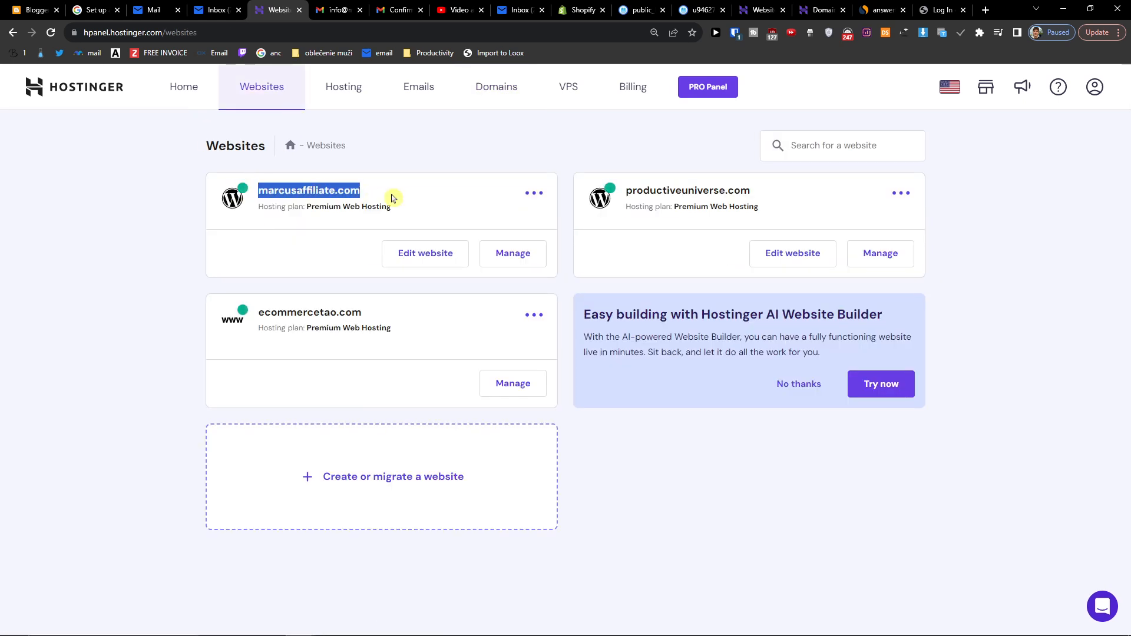
pyautogui.click(533, 192)
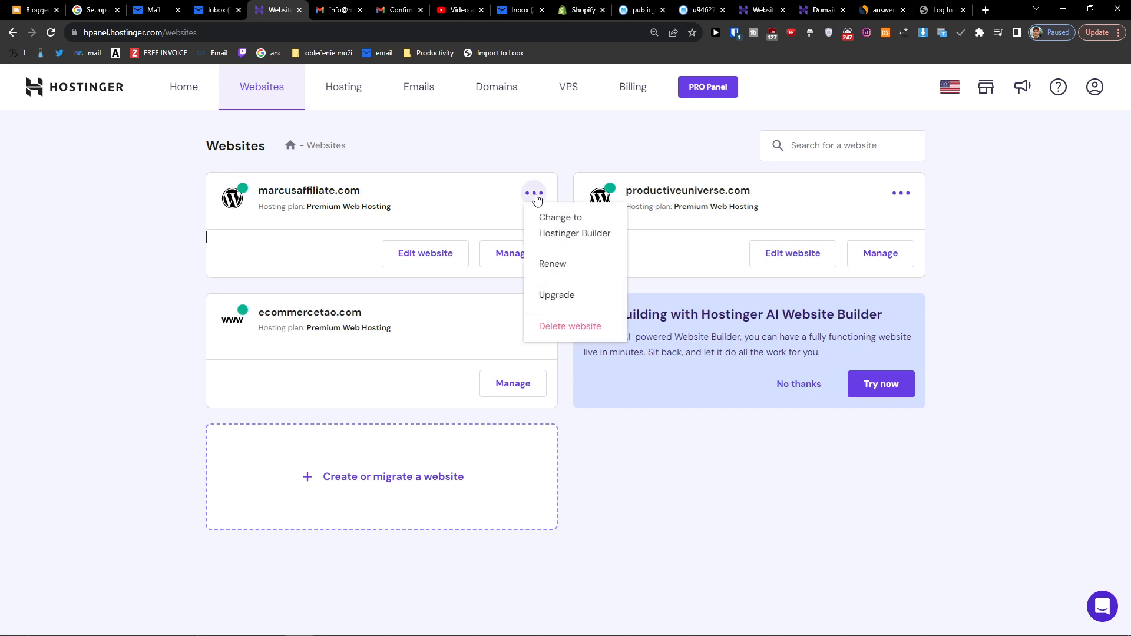
pyautogui.click(569, 326)
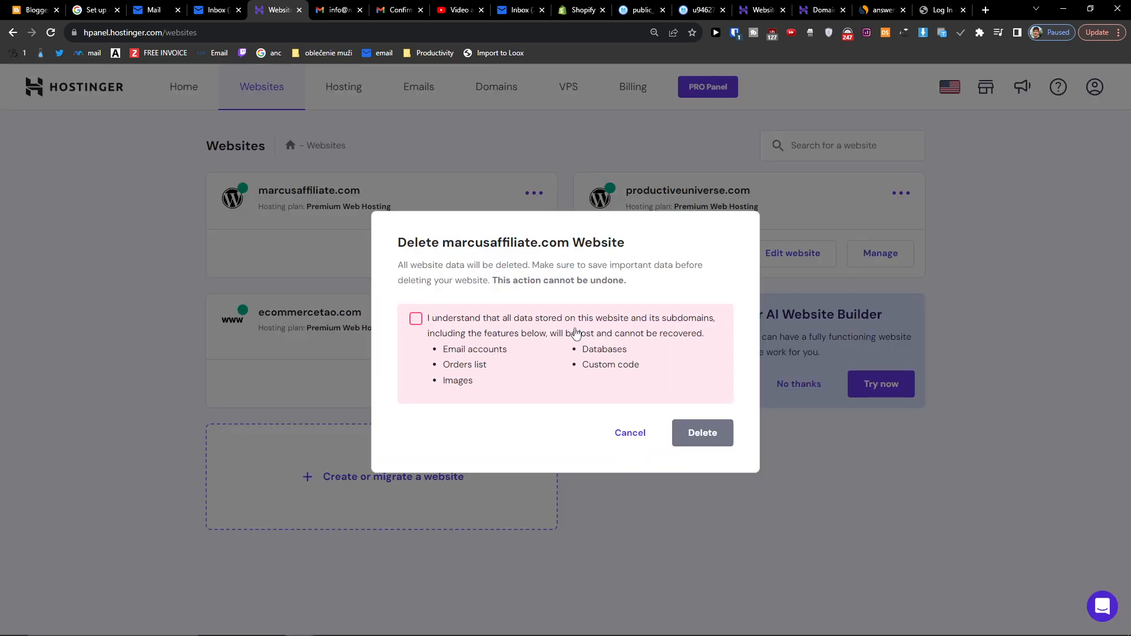
pyautogui.moveTo(602, 370)
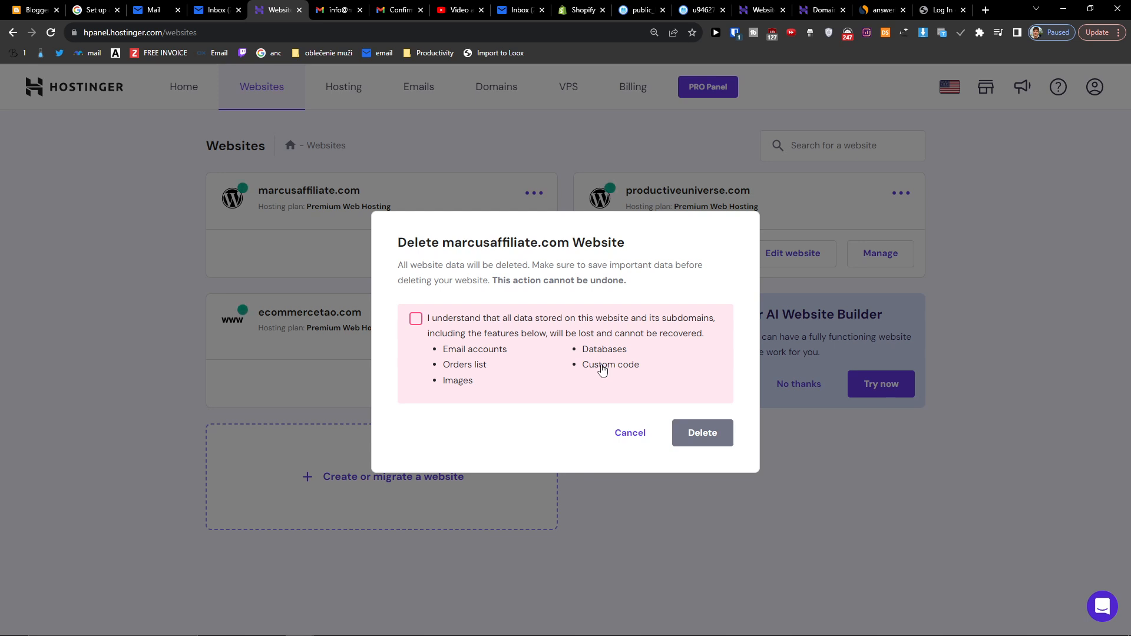
pyautogui.moveTo(618, 451)
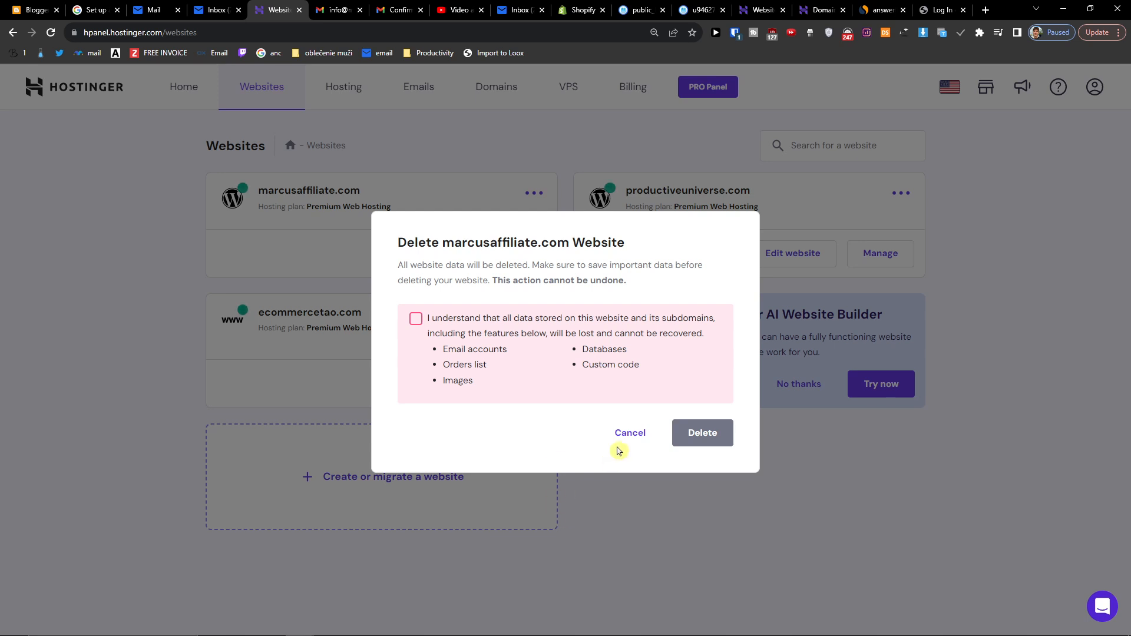
pyautogui.click(628, 432)
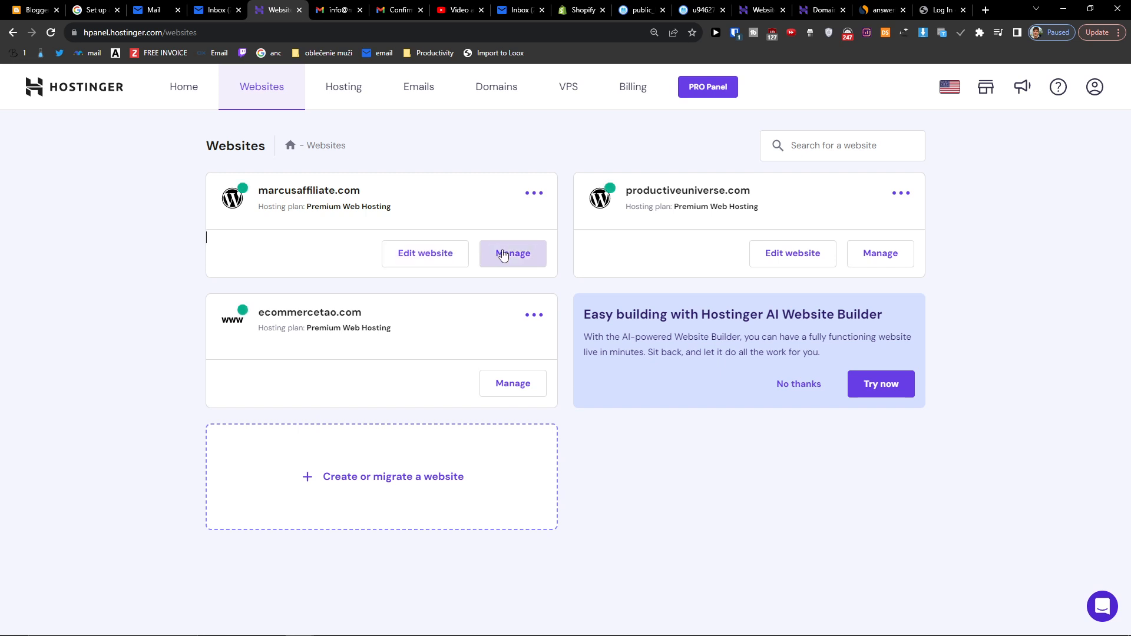
# Manage the marcusaffiliate.com hosting plan and reach its Set Main Domain page.
pyautogui.click(512, 254)
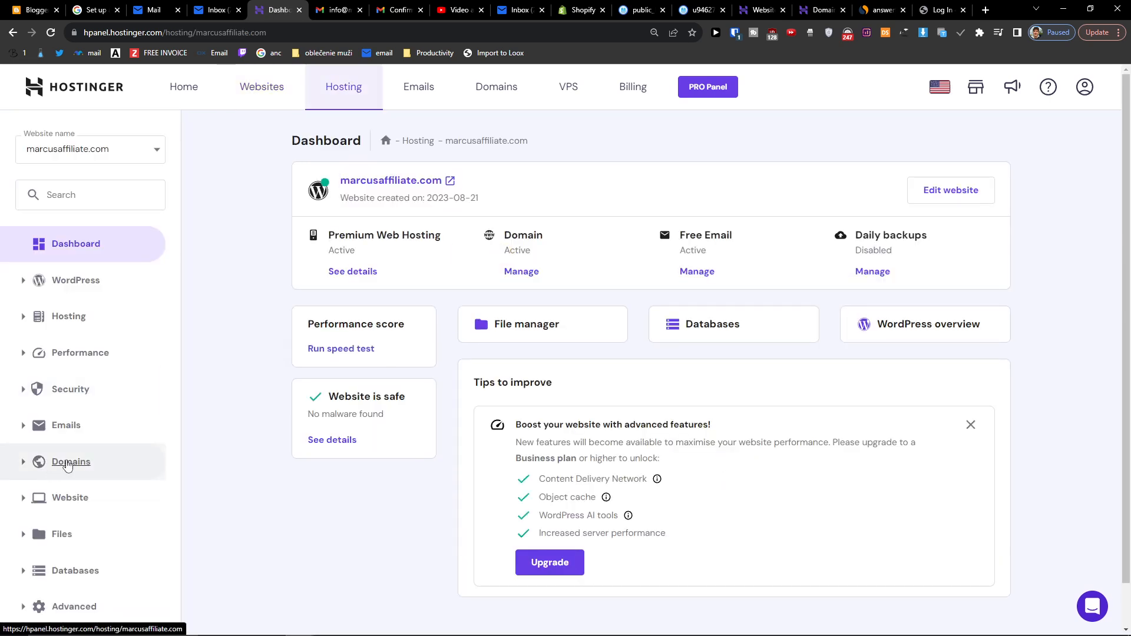
pyautogui.click(71, 462)
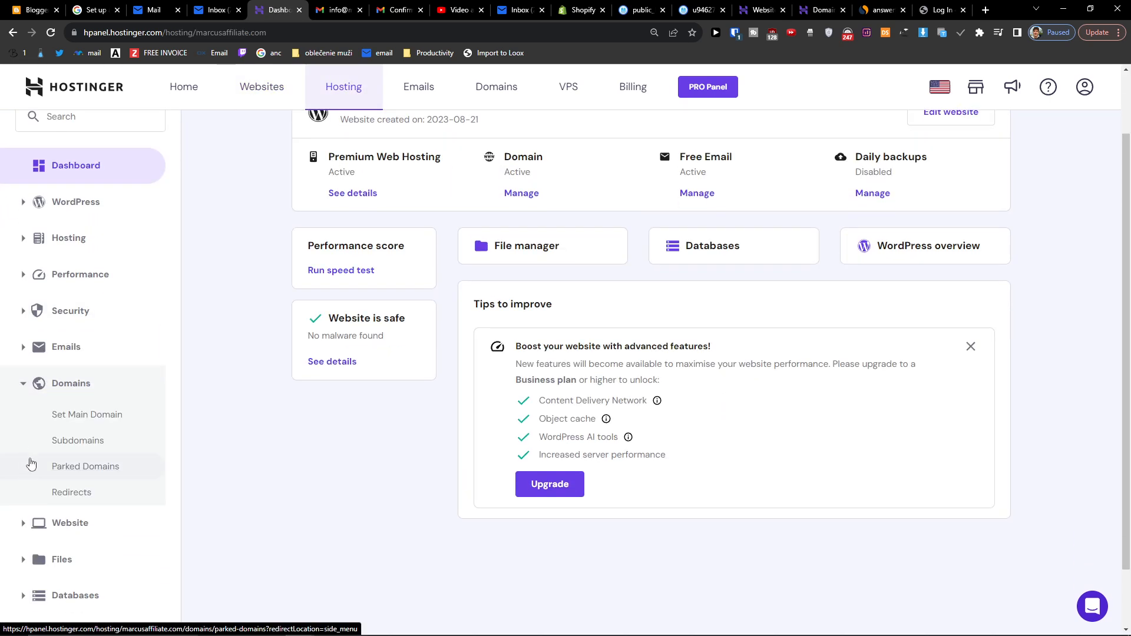
pyautogui.click(86, 414)
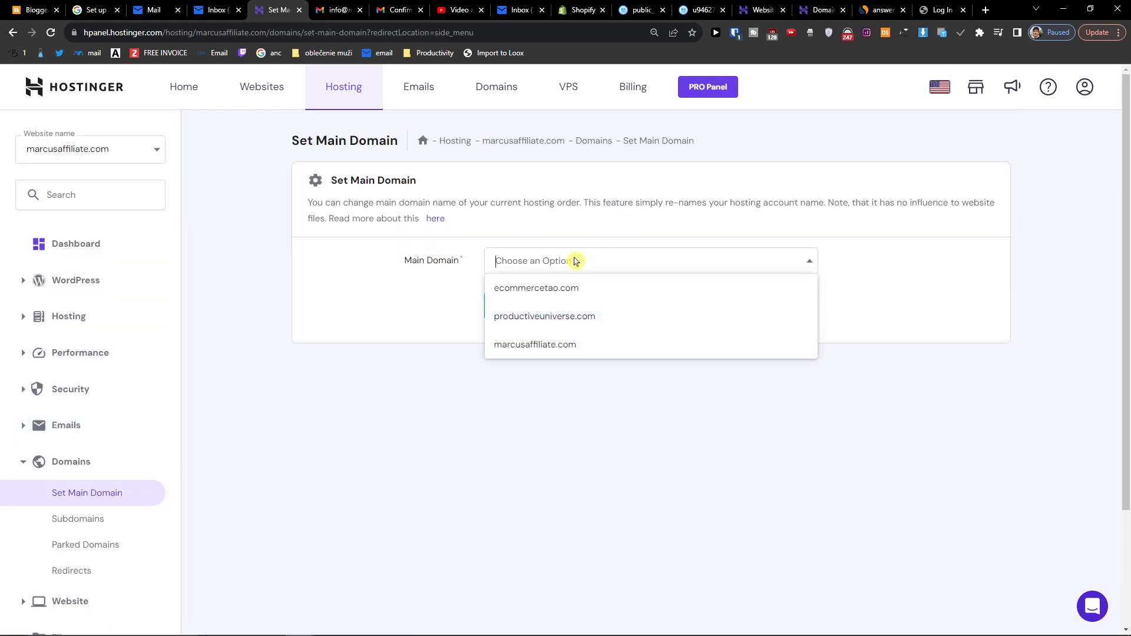